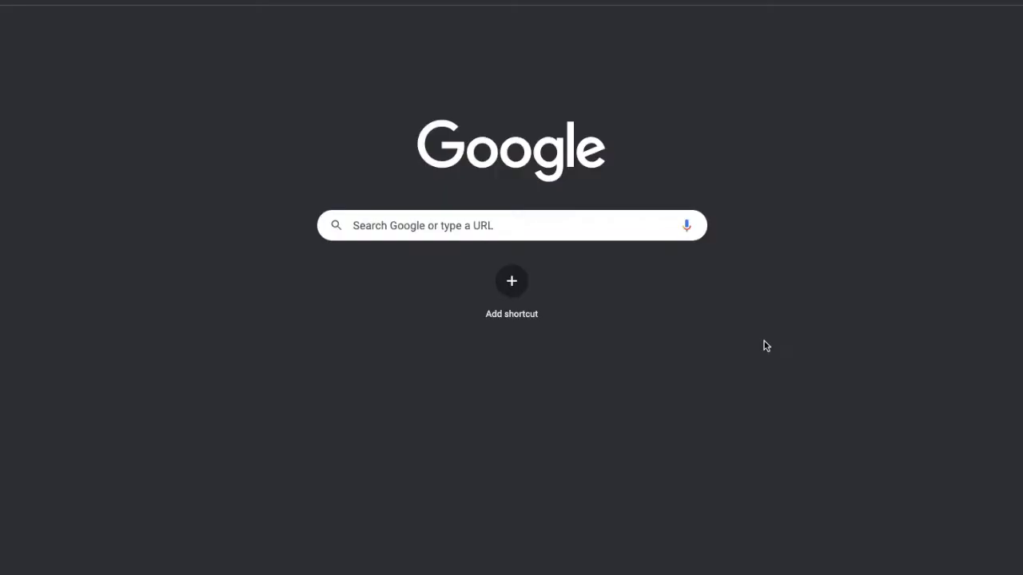
Step: Search Google for 'beepbox' to reach its results page
{"action": "left_click", "coordinate": [512, 224]}
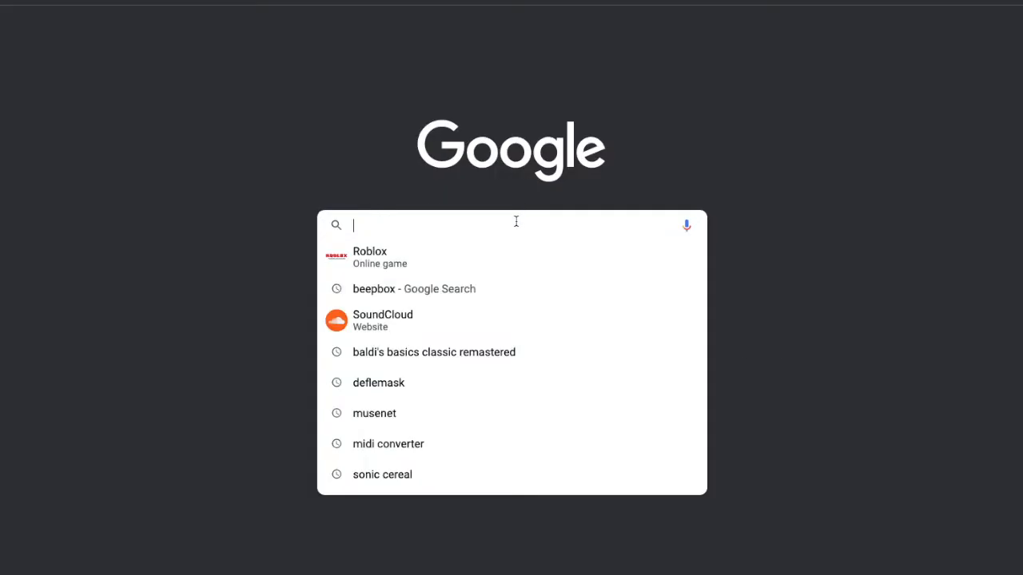
{"action": "type", "text": "beepbox"}
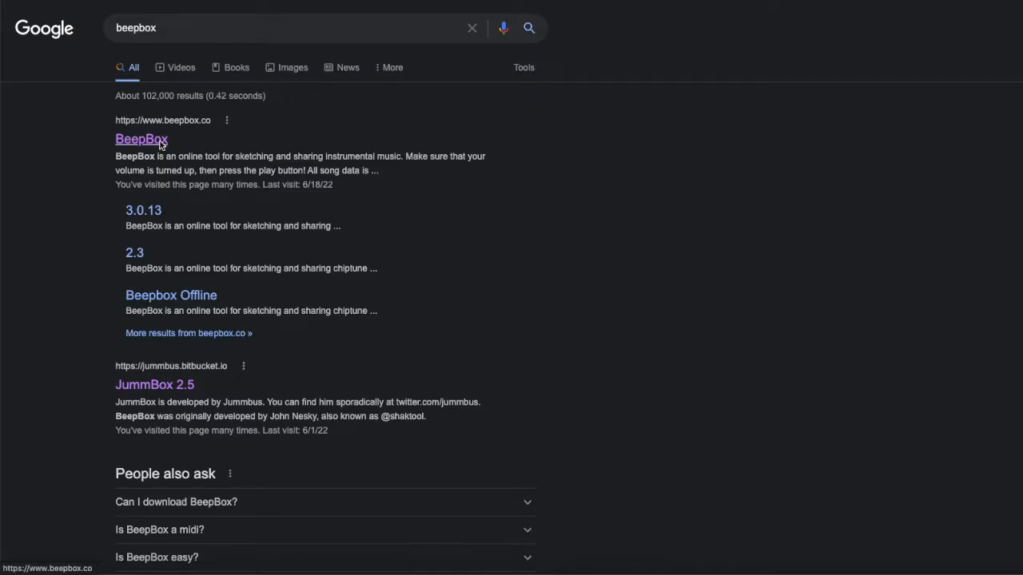
Step: Open the BeepBox site from the results and scroll through its instrument presets
{"action": "left_click", "coordinate": [141, 137]}
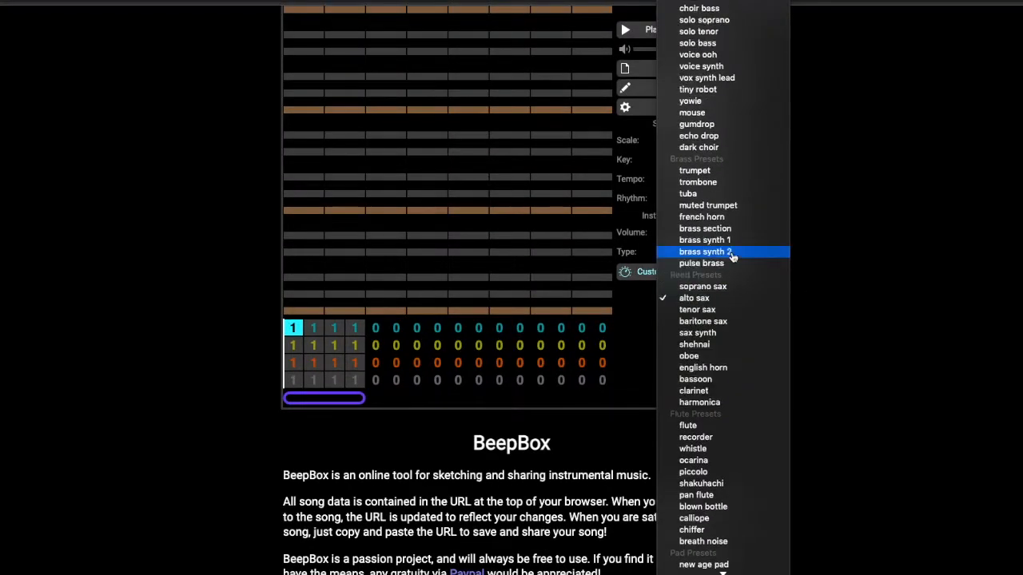
{"action": "scroll", "scroll_direction": "down", "scroll_amount": 3}
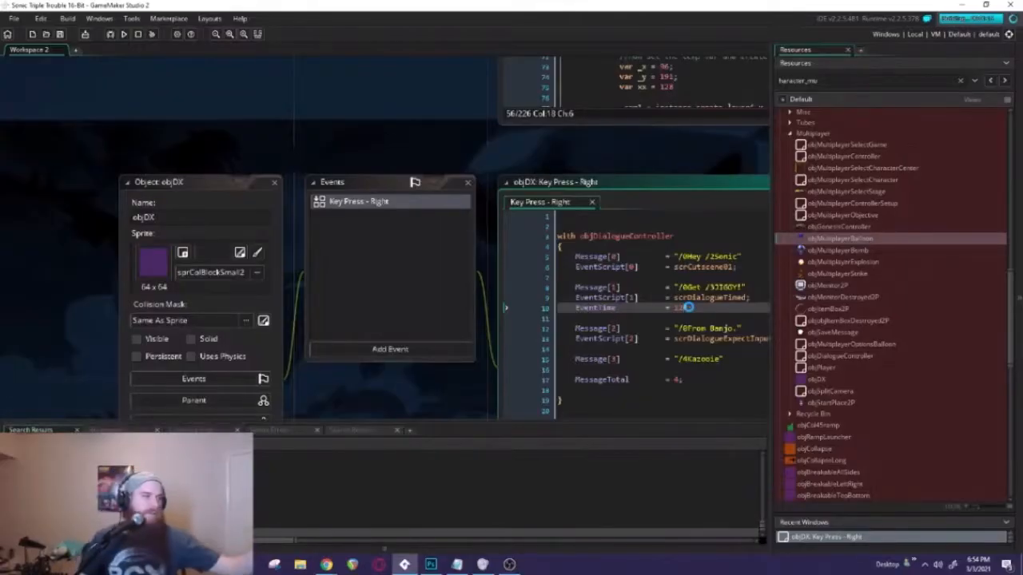
Step: Run the Sonic Triple Trouble 16-Bit project from the GameMaker toolbar
{"action": "left_click", "coordinate": [123, 33]}
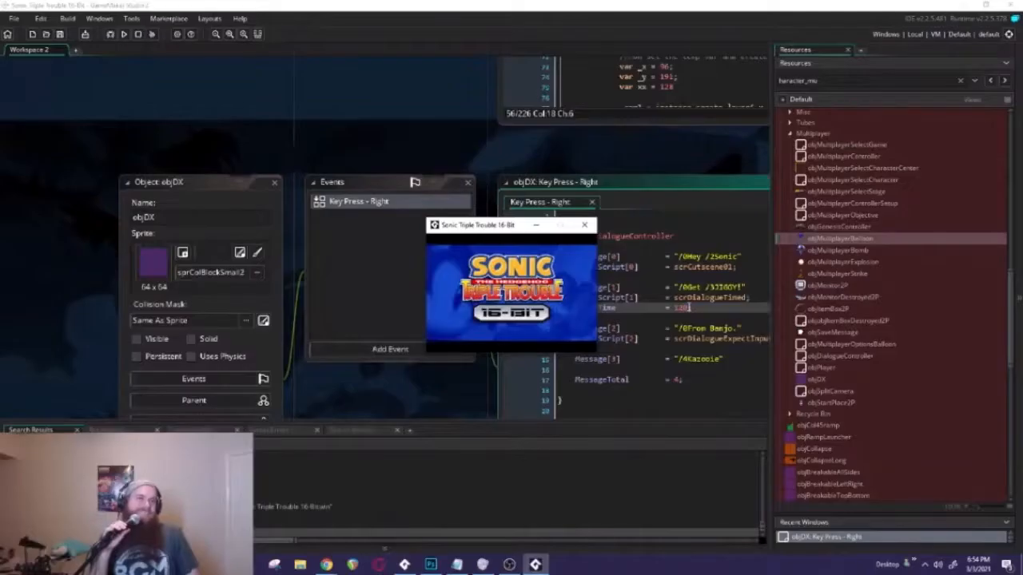